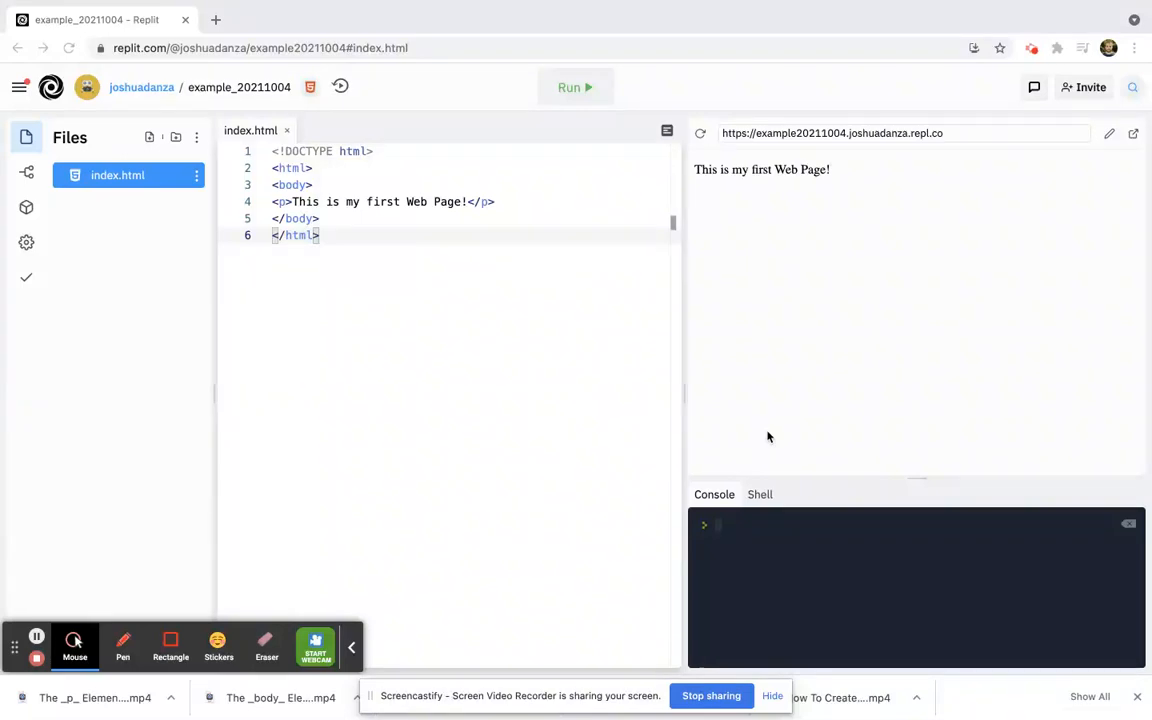
pyautogui.moveTo(640, 206)
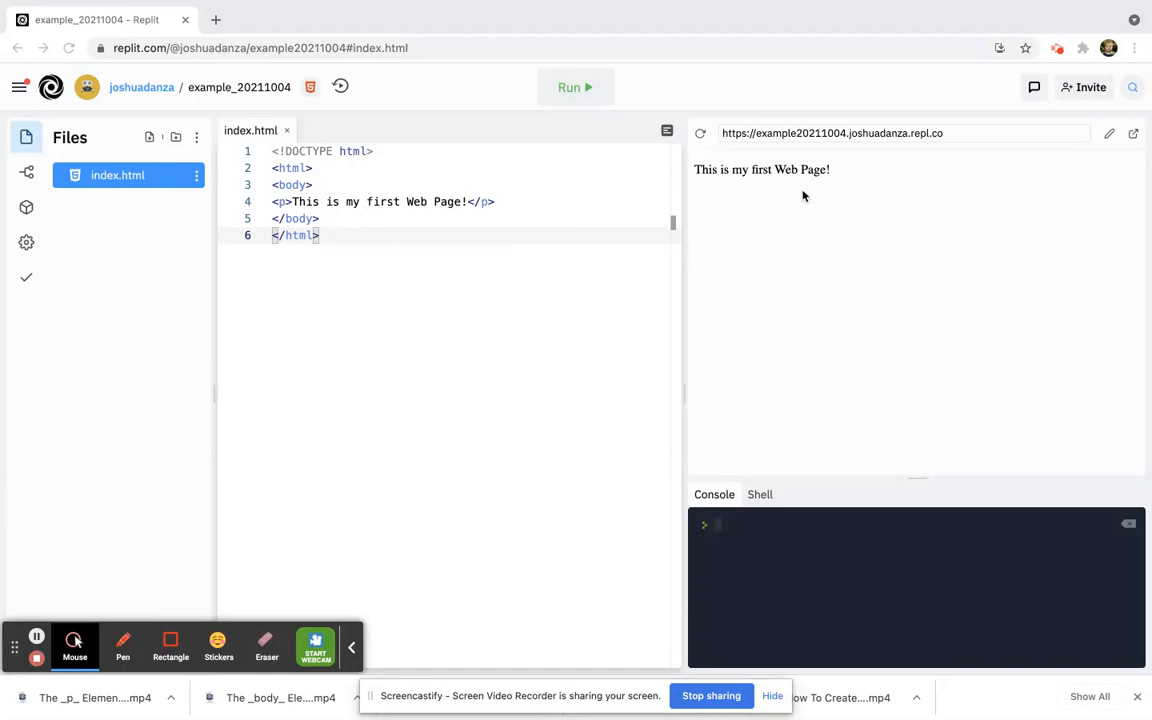
pyautogui.moveTo(484, 220)
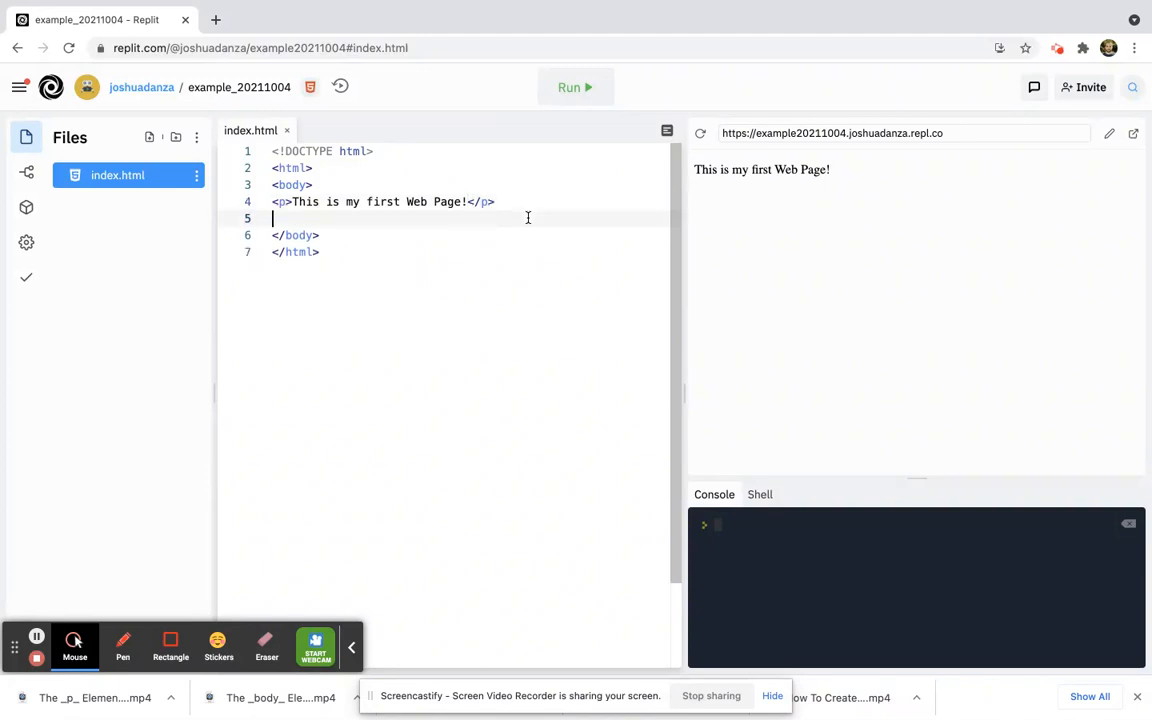
# - Write a paragraph element containing 'I am learning HTML!' below the first web page paragraph
pyautogui.write('<p>')
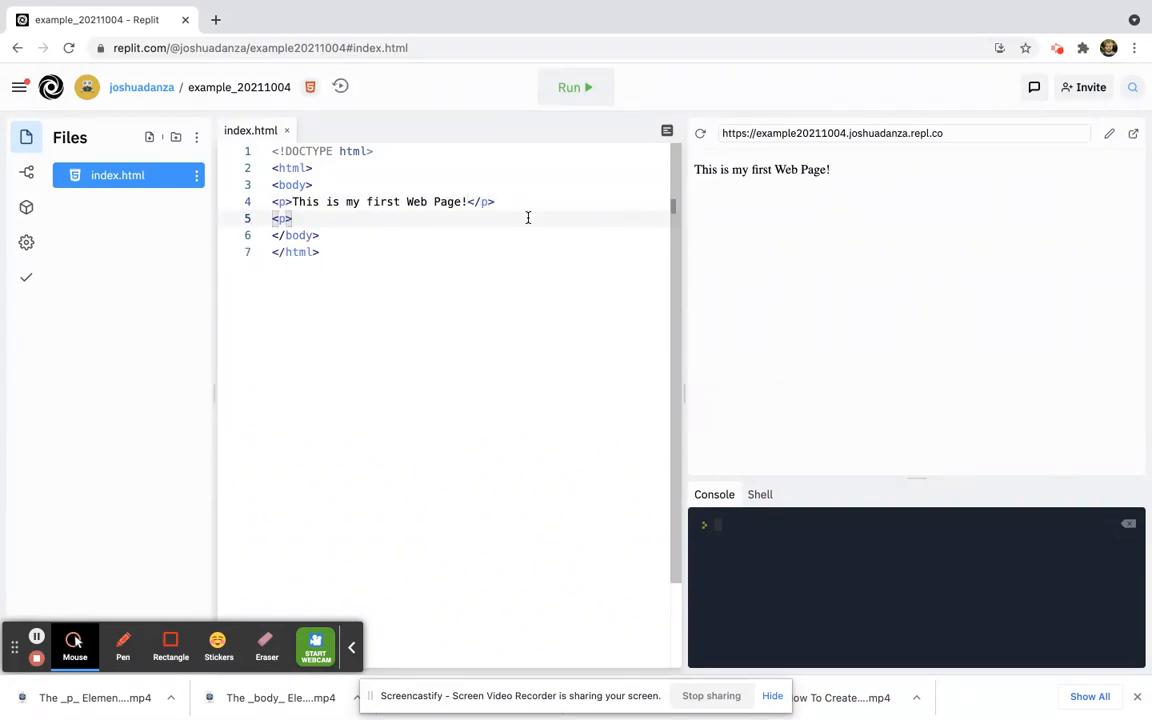
pyautogui.write('<')
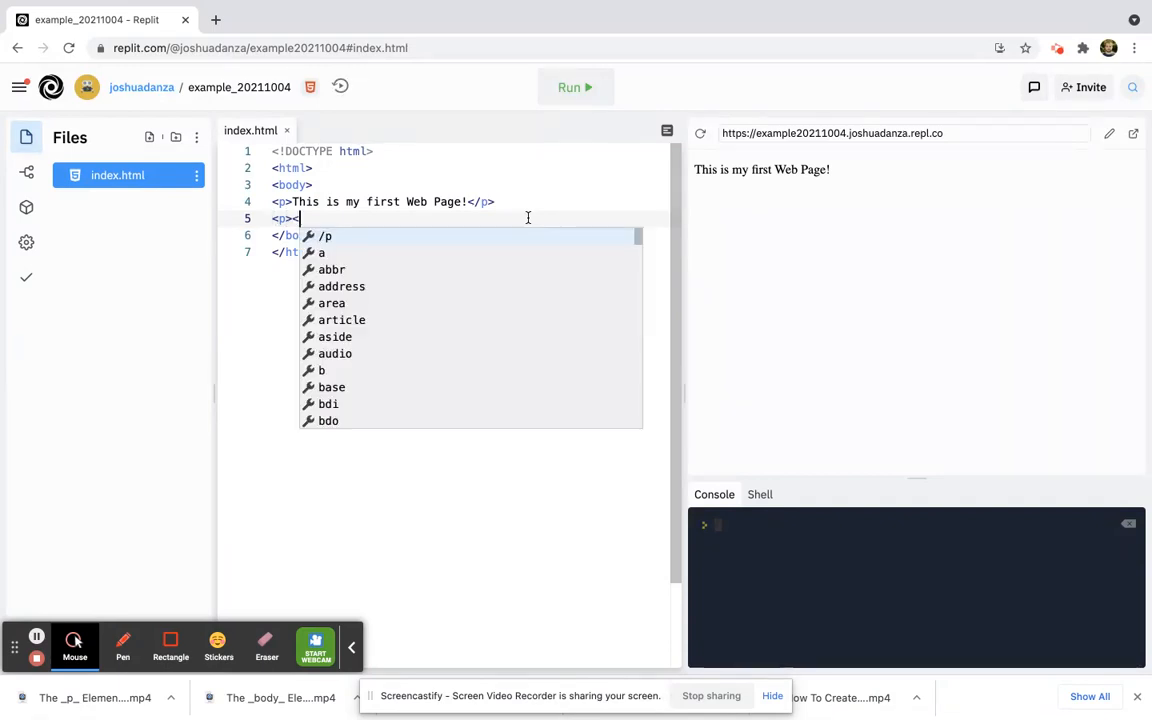
pyautogui.write('/p>')
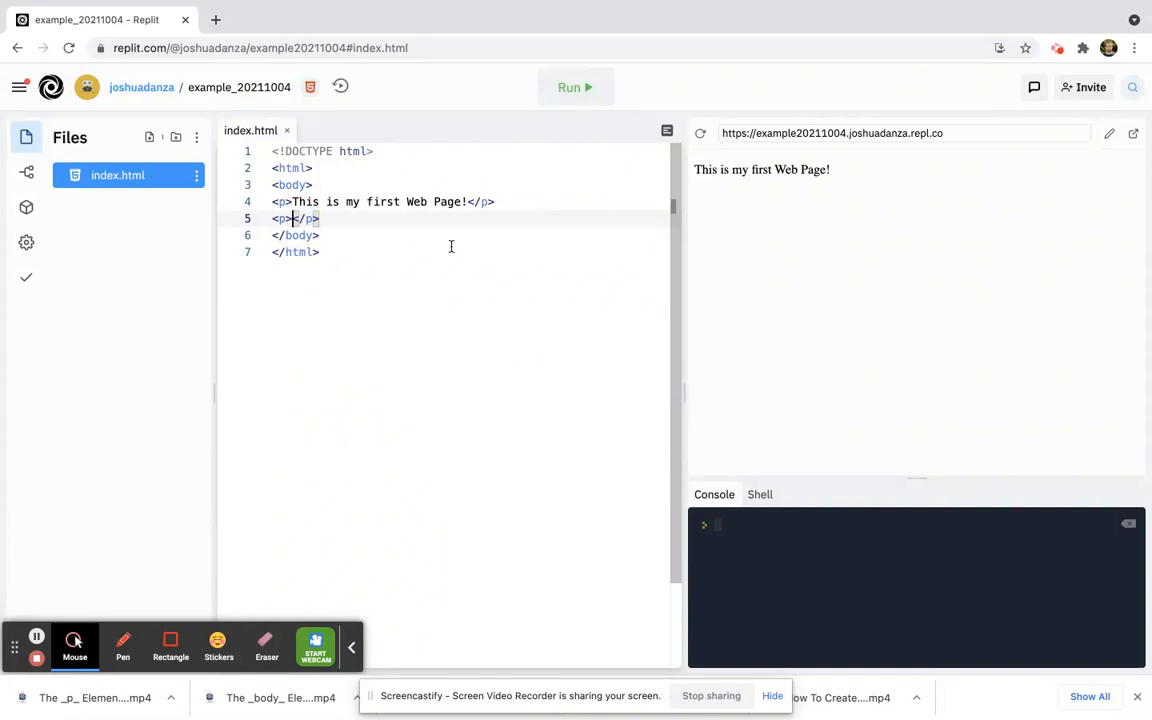
pyautogui.moveTo(414, 212)
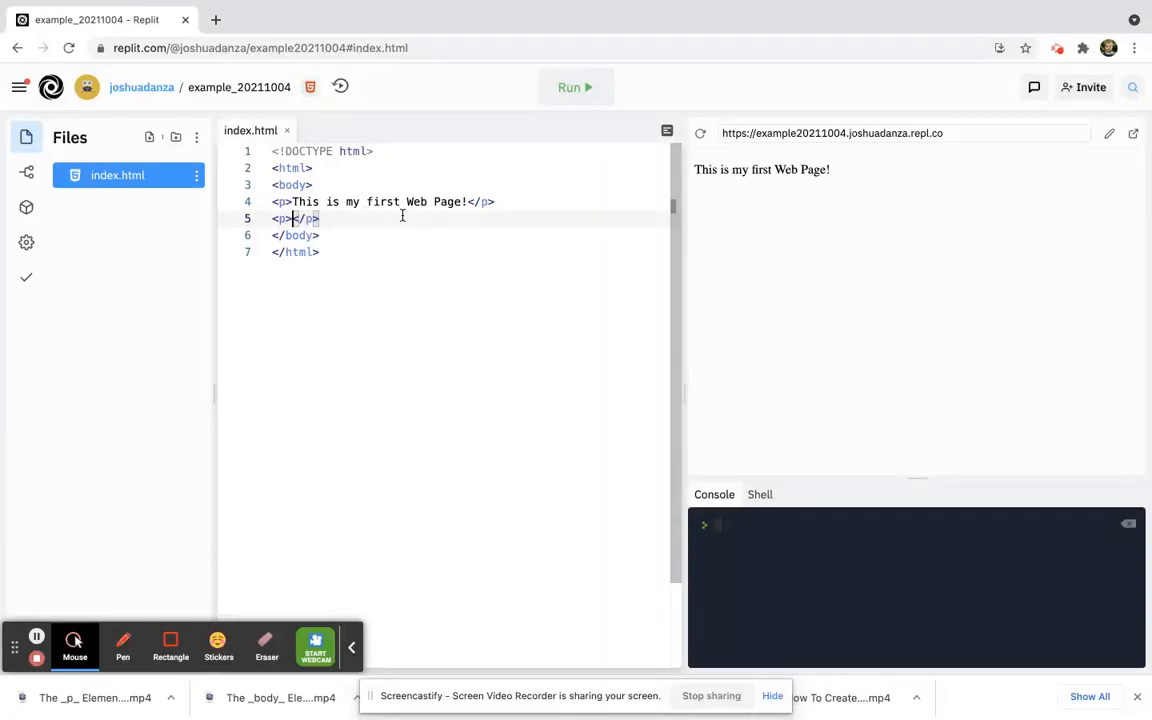
pyautogui.write('I a')
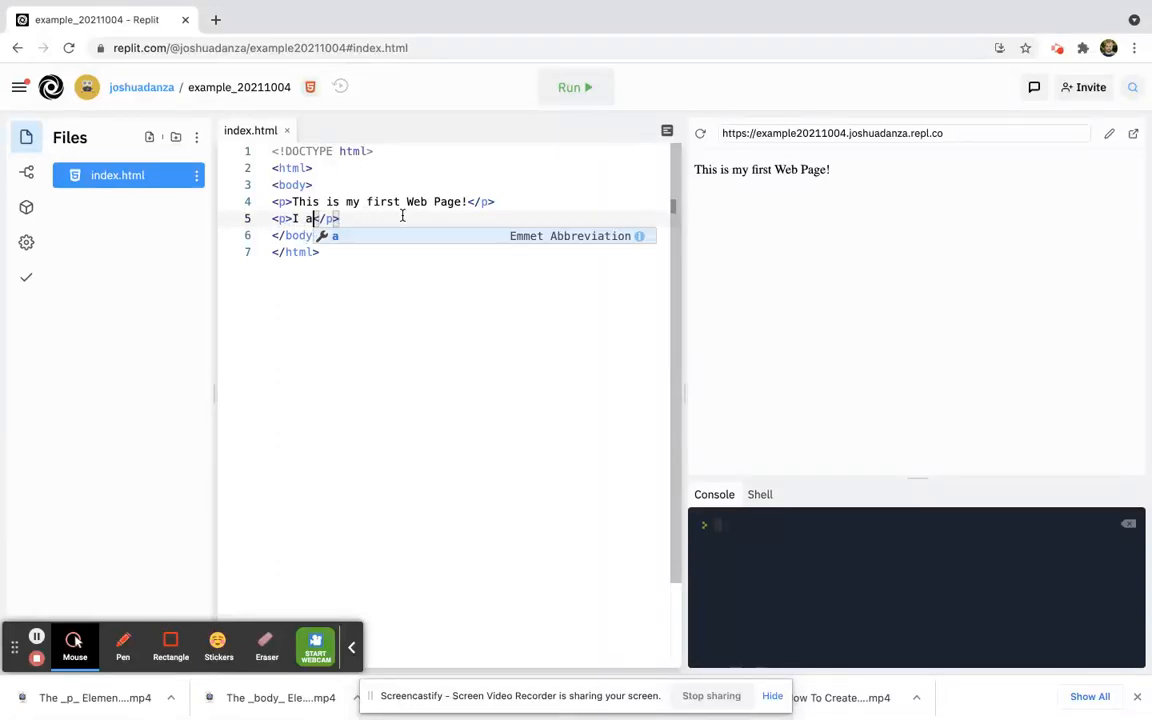
pyautogui.write('m learning')
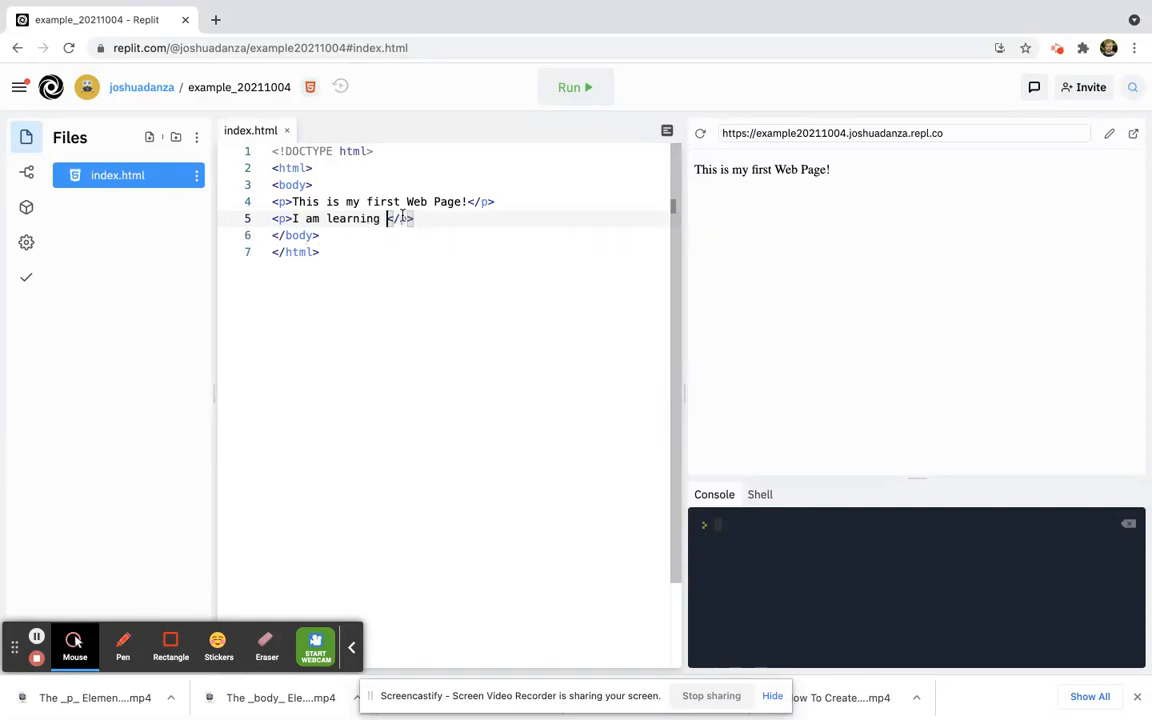
pyautogui.write('HTM')
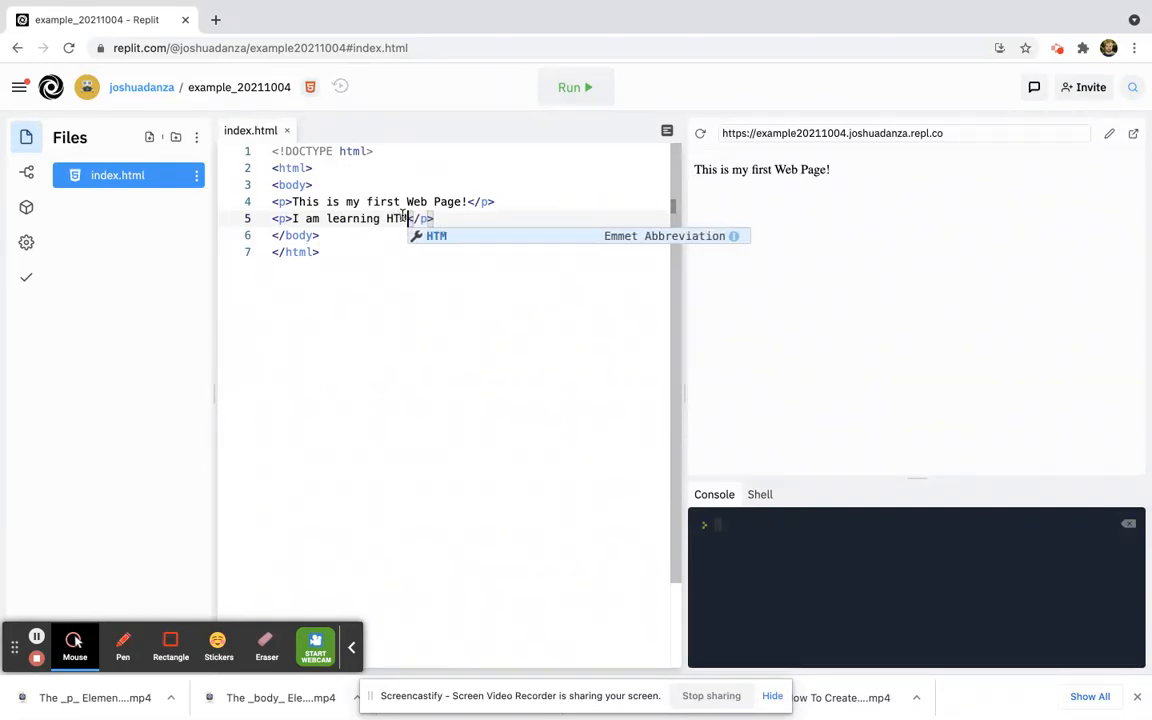
pyautogui.write('L!')
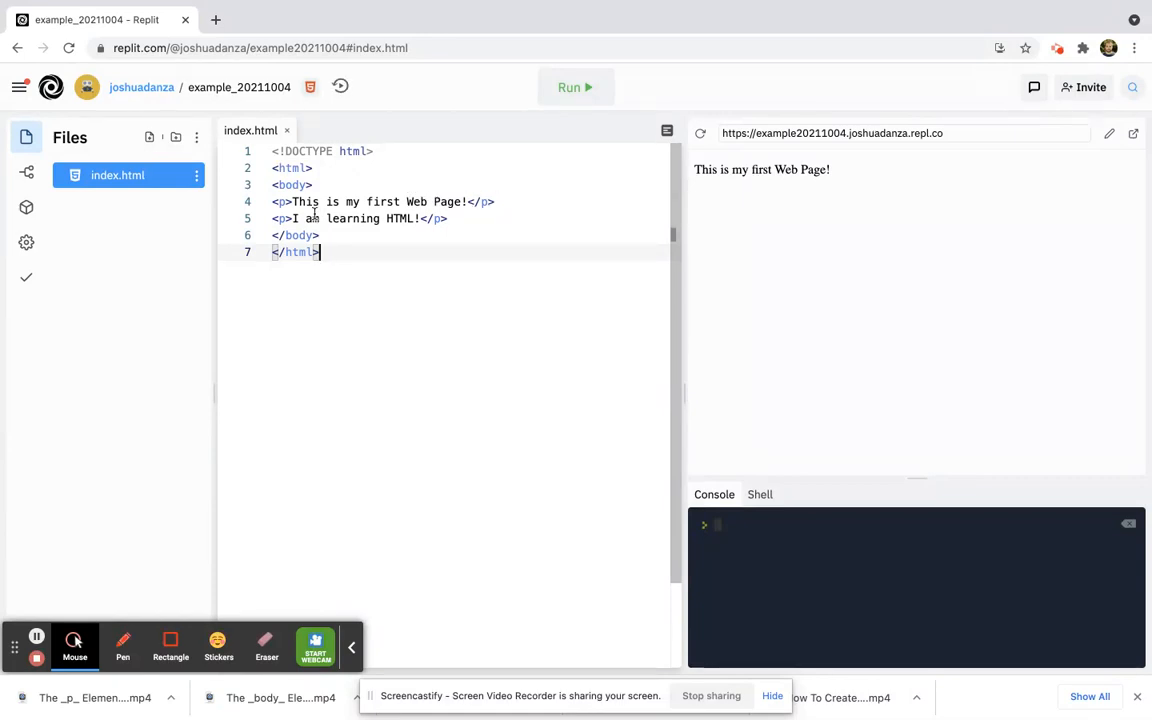
# - Begin a third paragraph tag on the line after the learning HTML paragraph
pyautogui.click(448, 218)
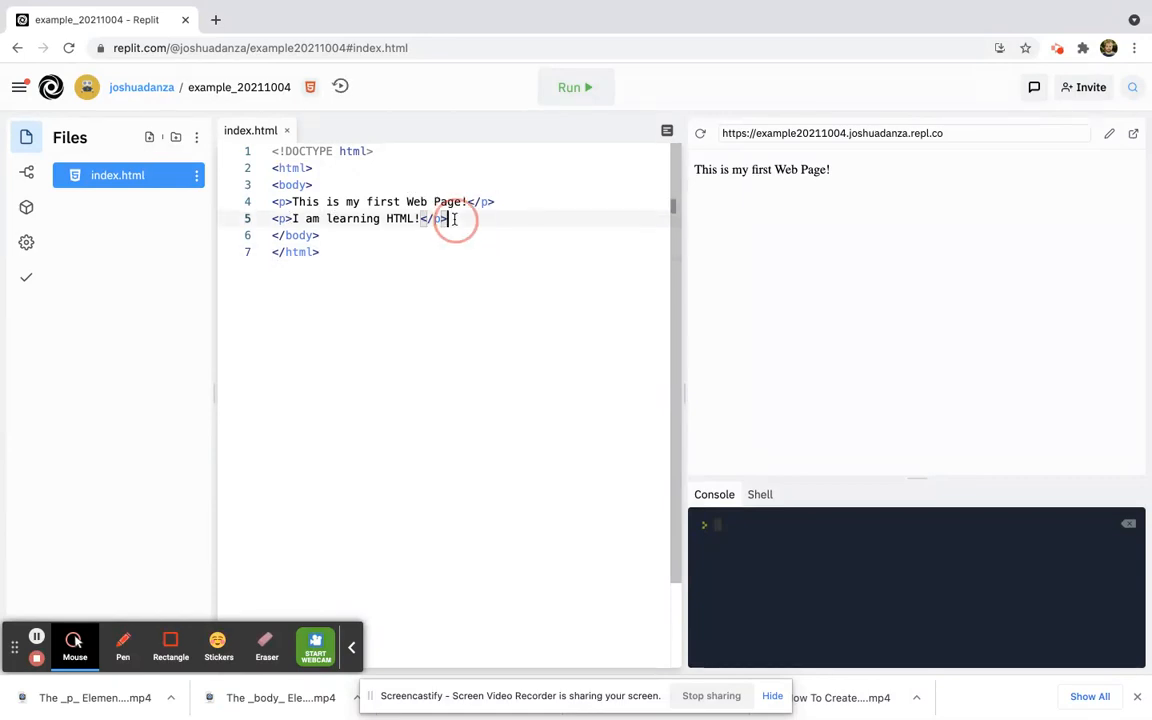
pyautogui.write('<p>')
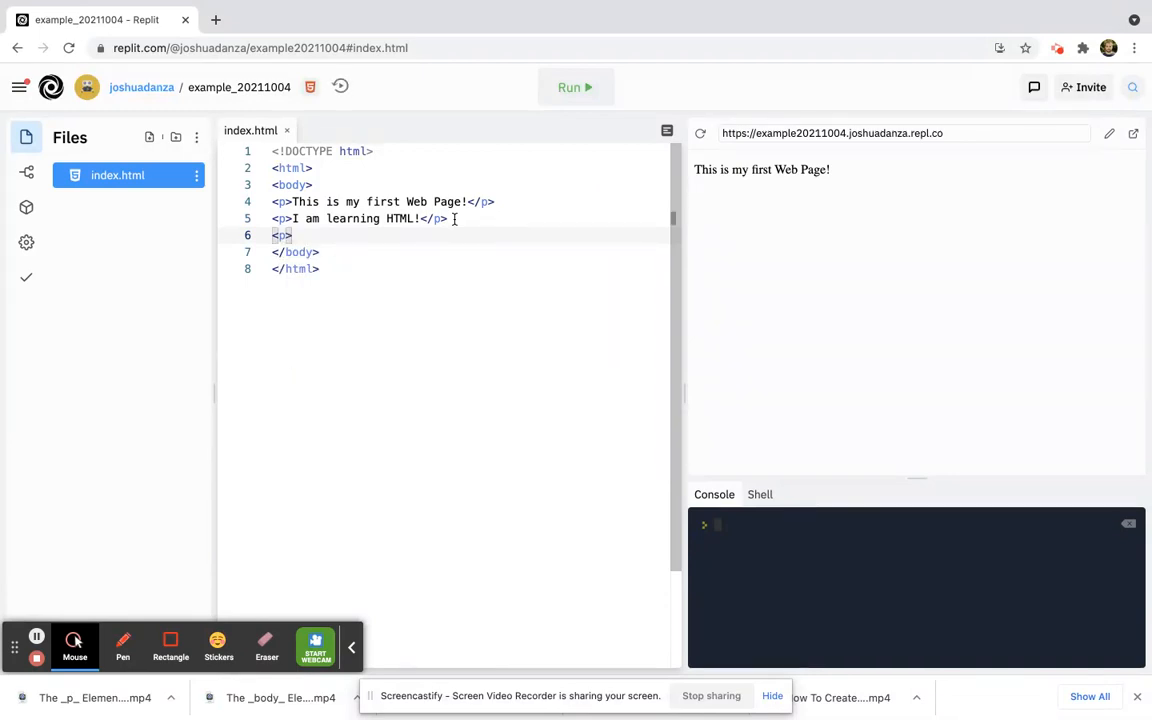
# - Replace the unfinished tag with an opening <p></p> paragraph giving the author's name
pyautogui.press('Backspace')
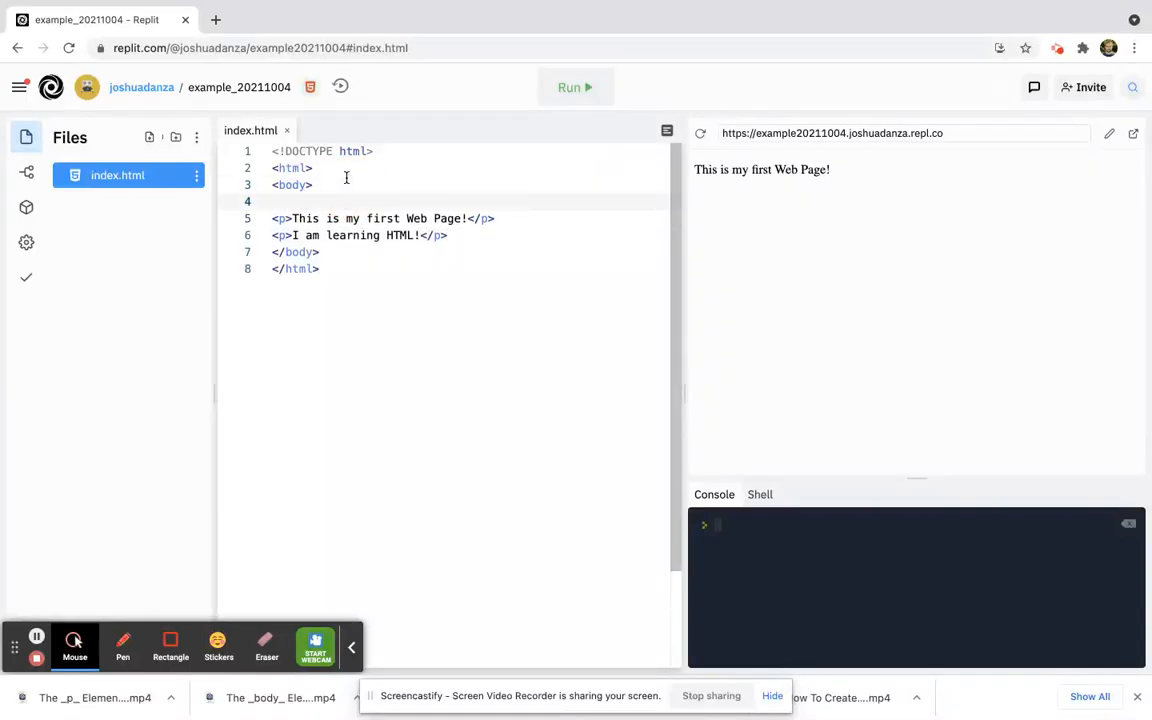
pyautogui.write('<p>')
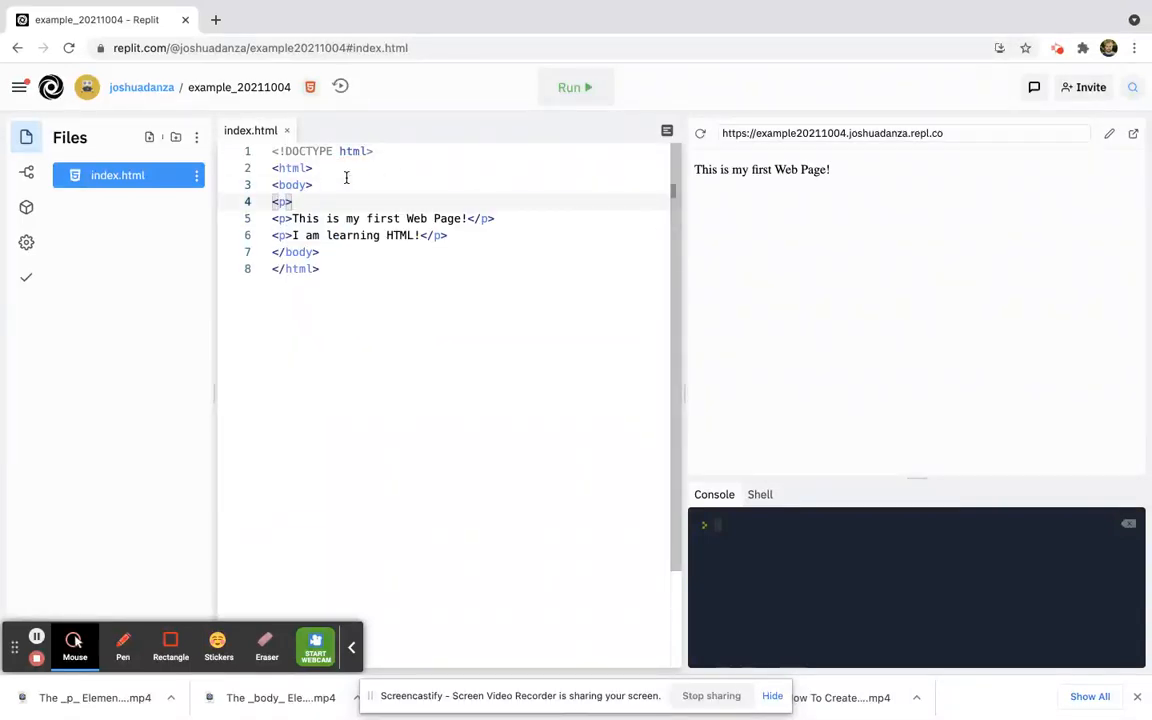
pyautogui.write('</p>')
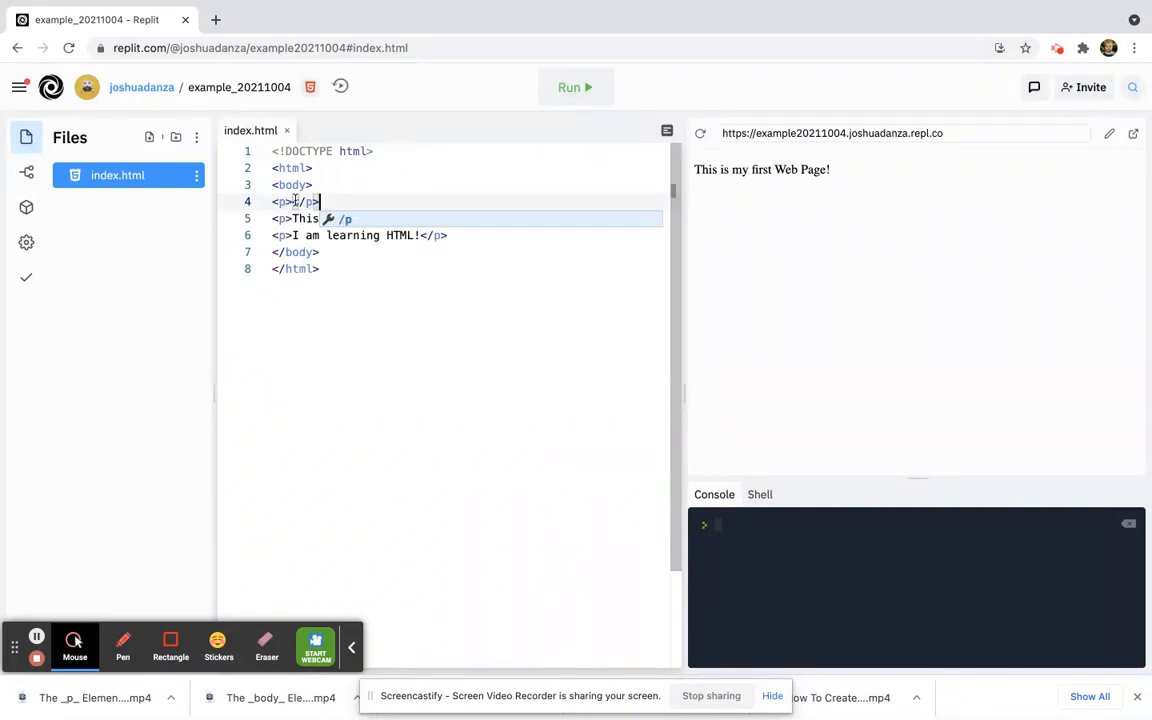
pyautogui.write('My name is Mr. D')
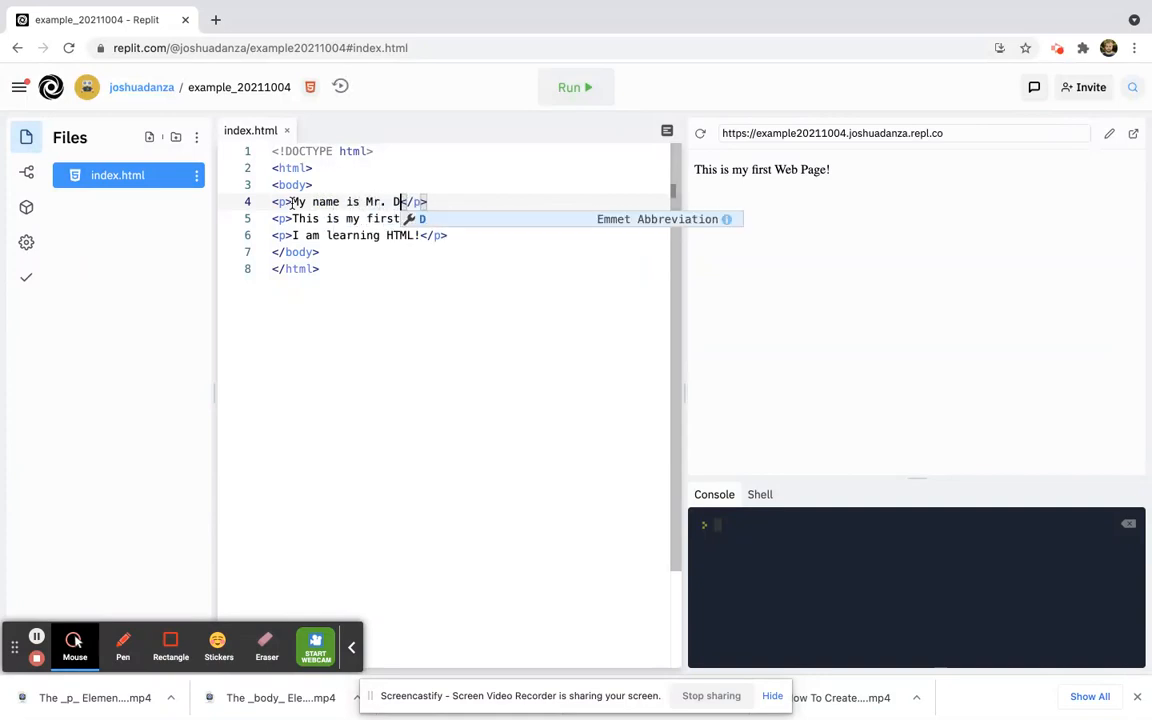
pyautogui.write('anza')
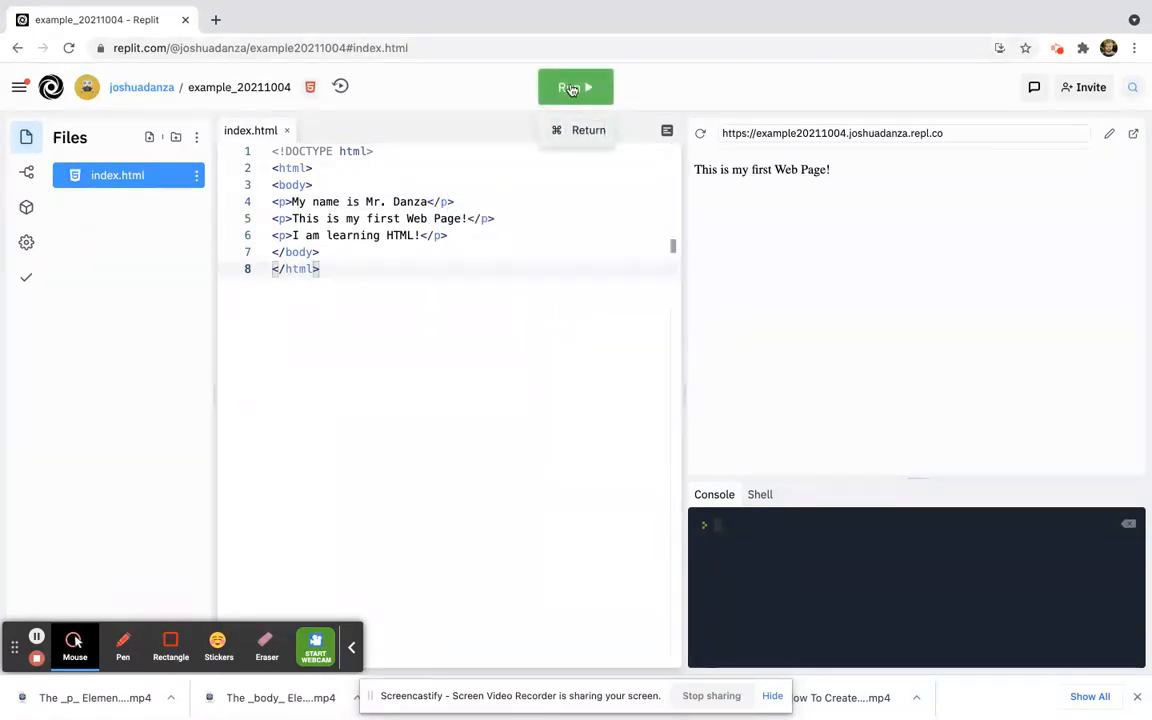
# - Run the repl so the preview renders all three paragraphs
pyautogui.click(576, 88)
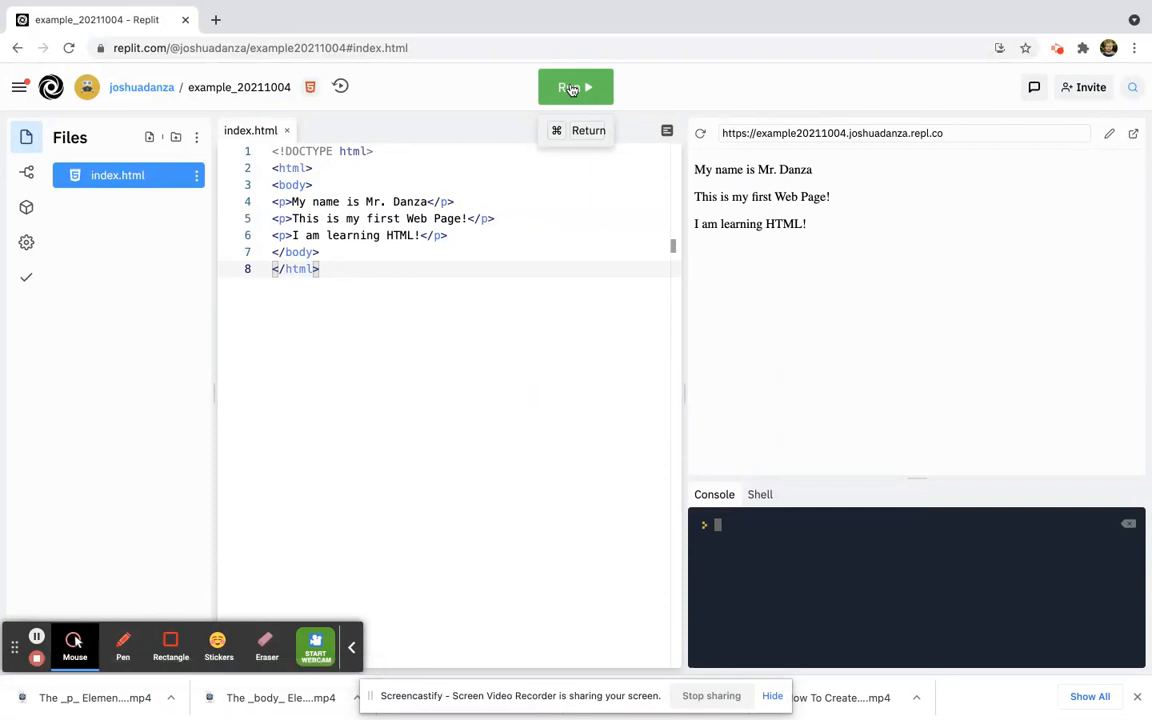
pyautogui.moveTo(868, 212)
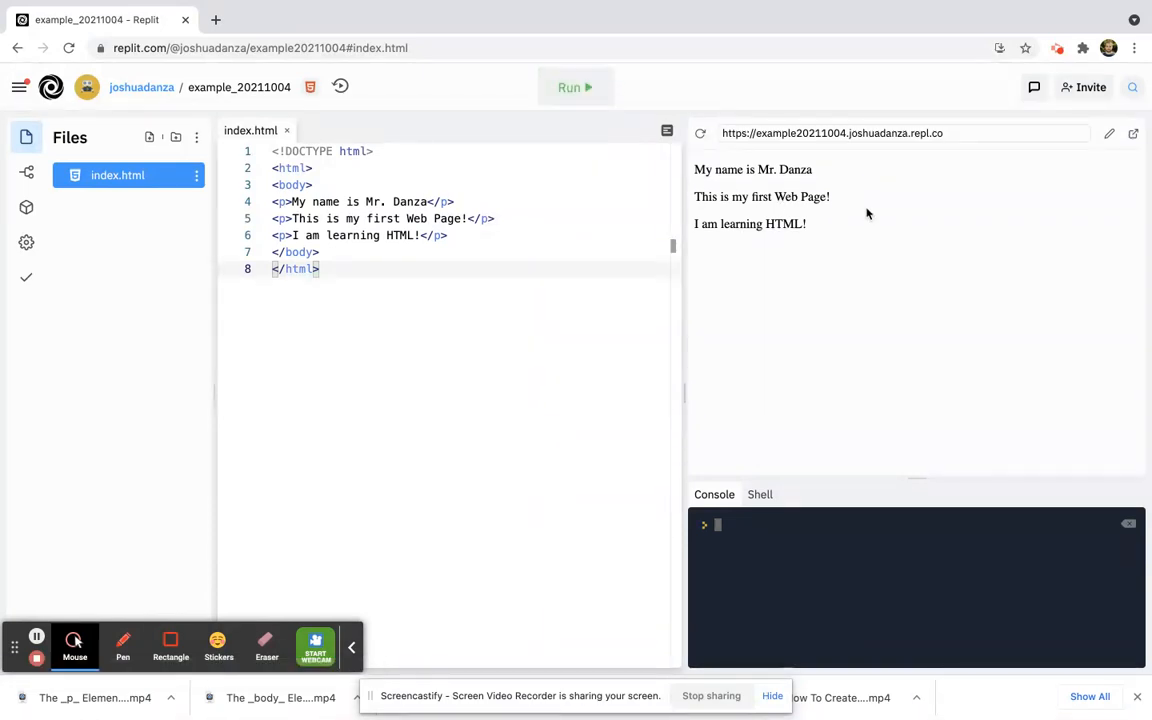
pyautogui.moveTo(866, 240)
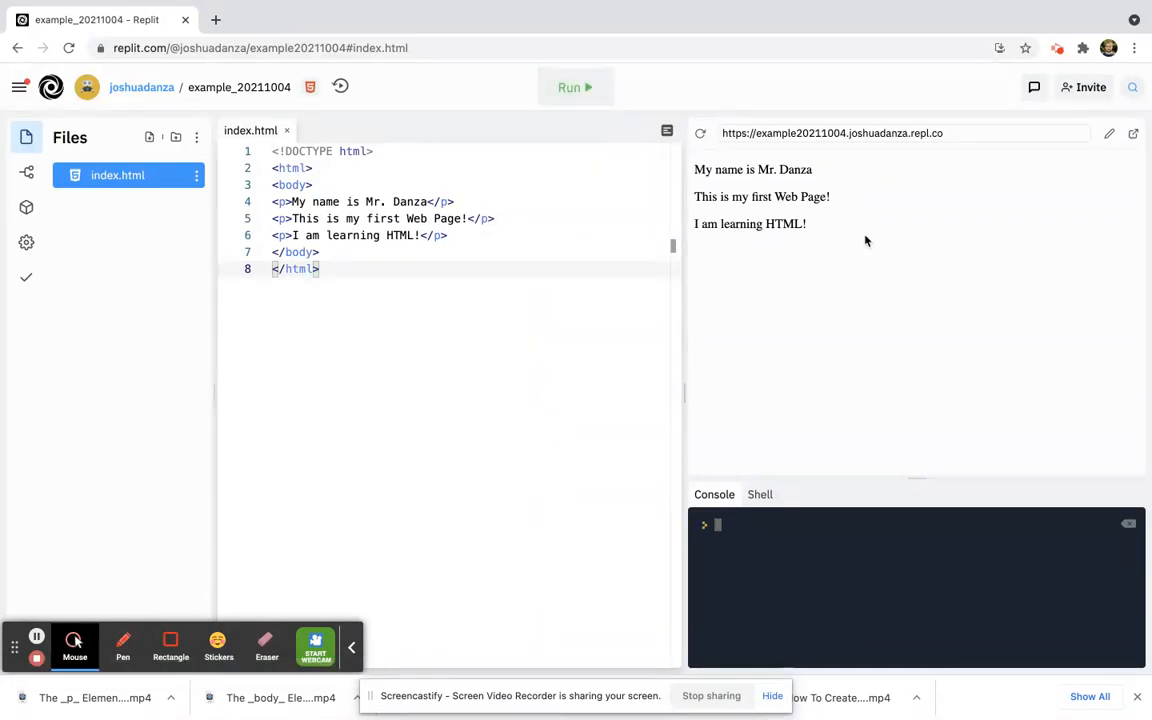
pyautogui.moveTo(1132, 132)
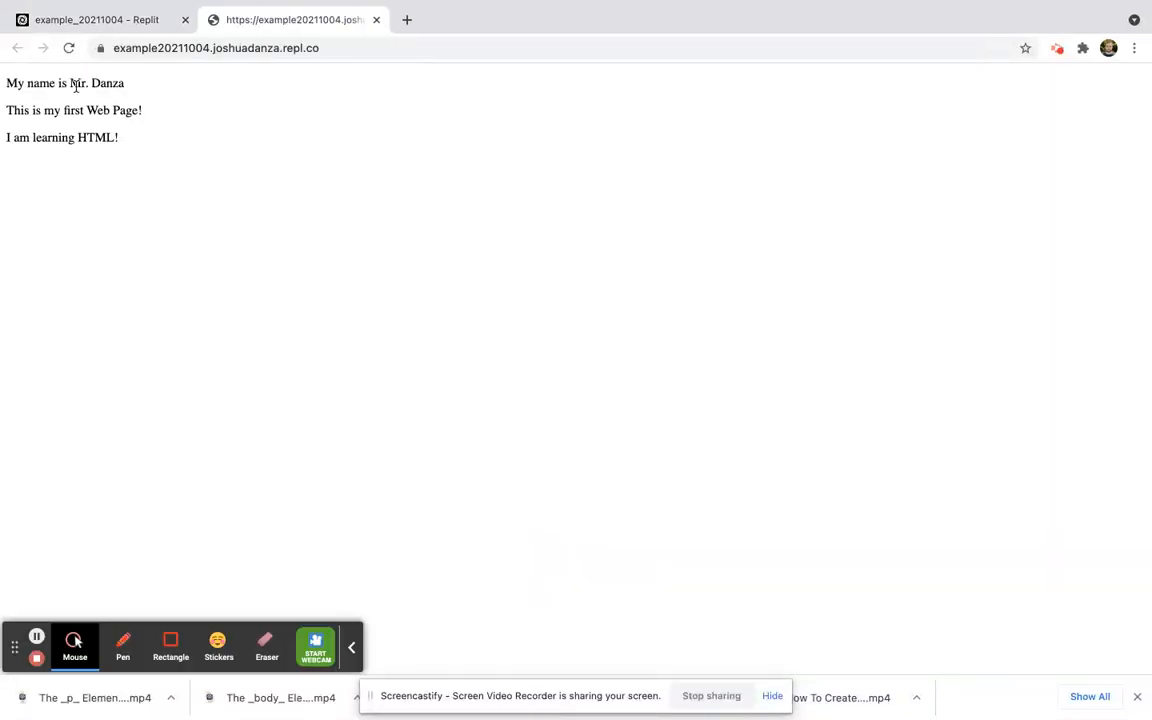
pyautogui.moveTo(336, 196)
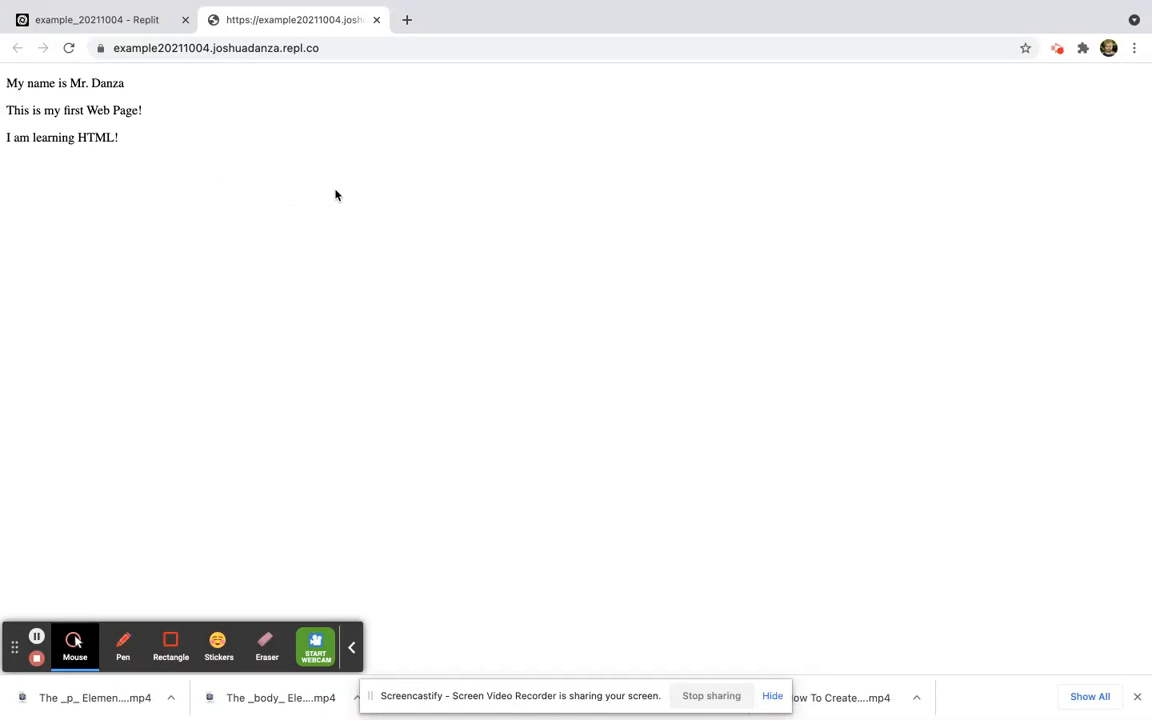
pyautogui.moveTo(376, 60)
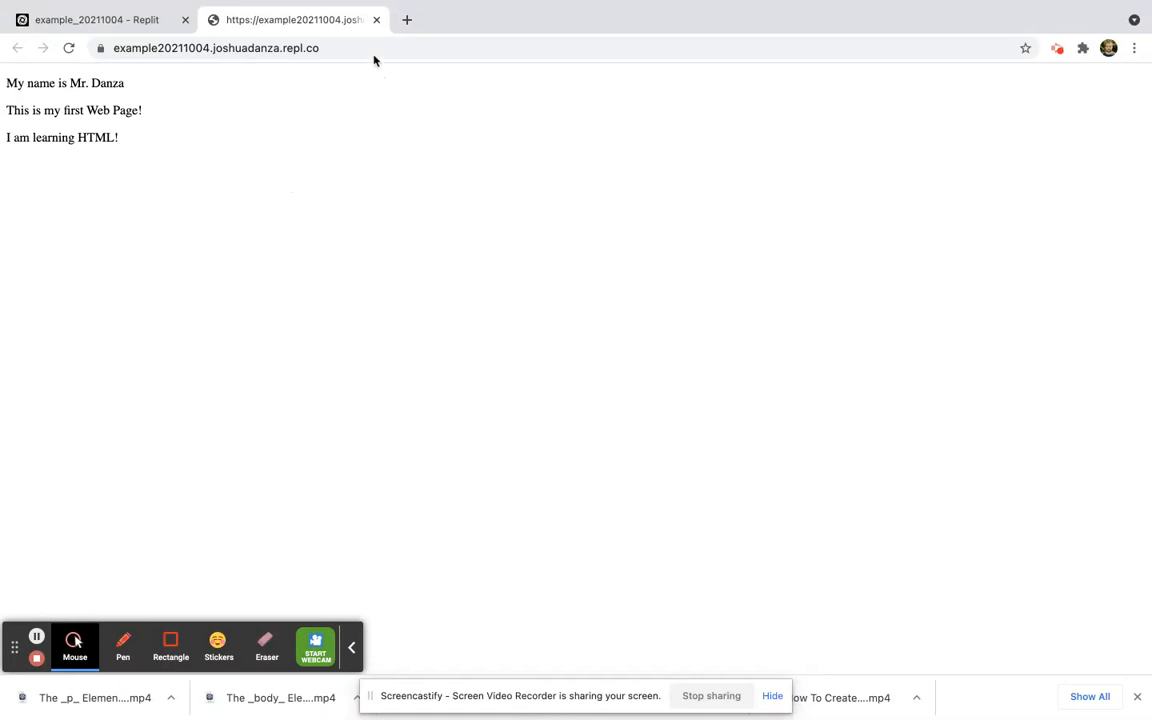
# - View the three-paragraph page in its own Chrome tab, then return to the Replit project
pyautogui.click(96, 20)
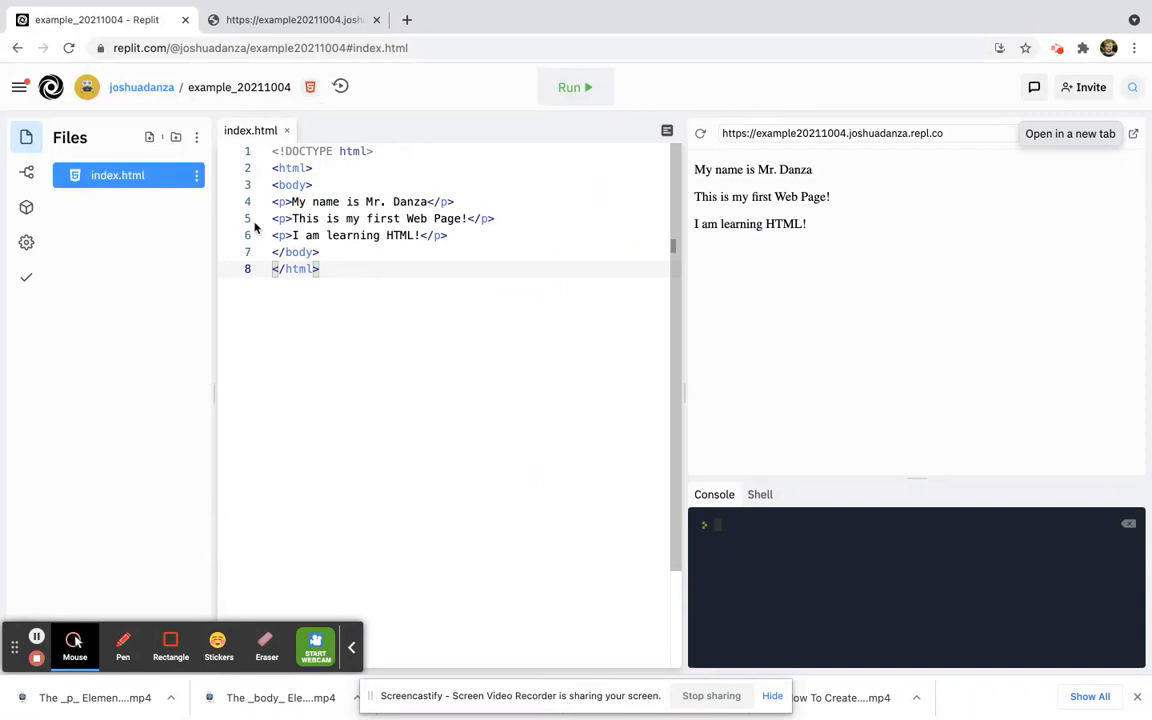
pyautogui.click(292, 20)
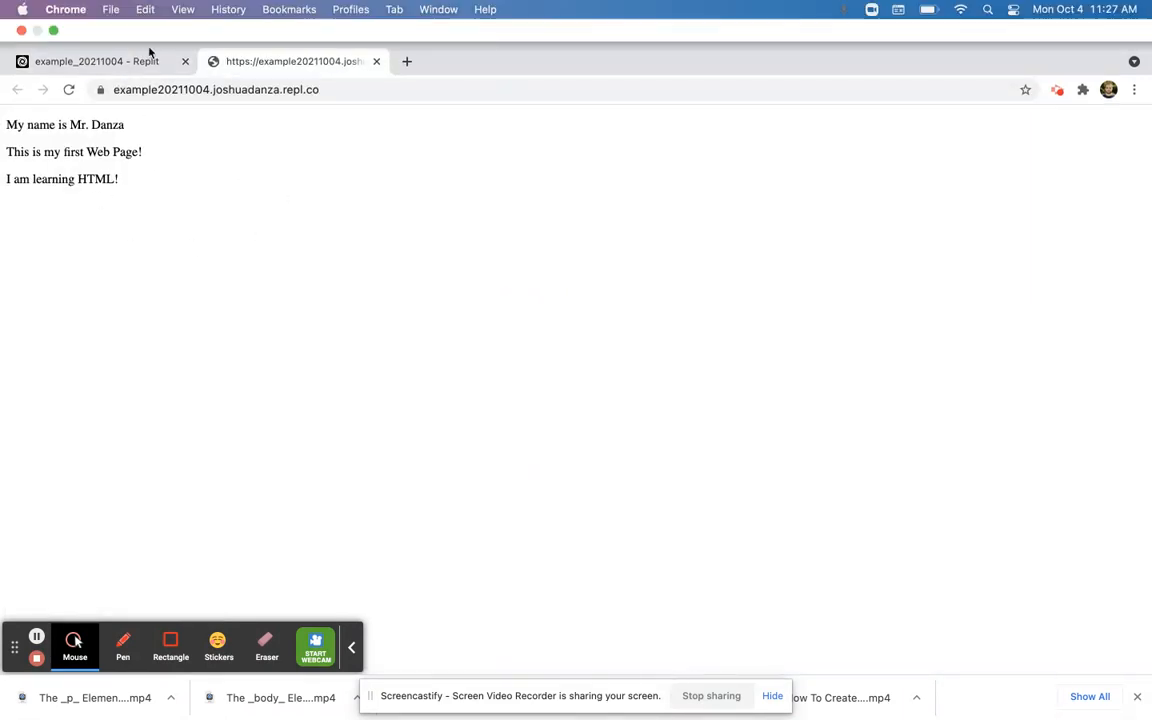
pyautogui.click(96, 60)
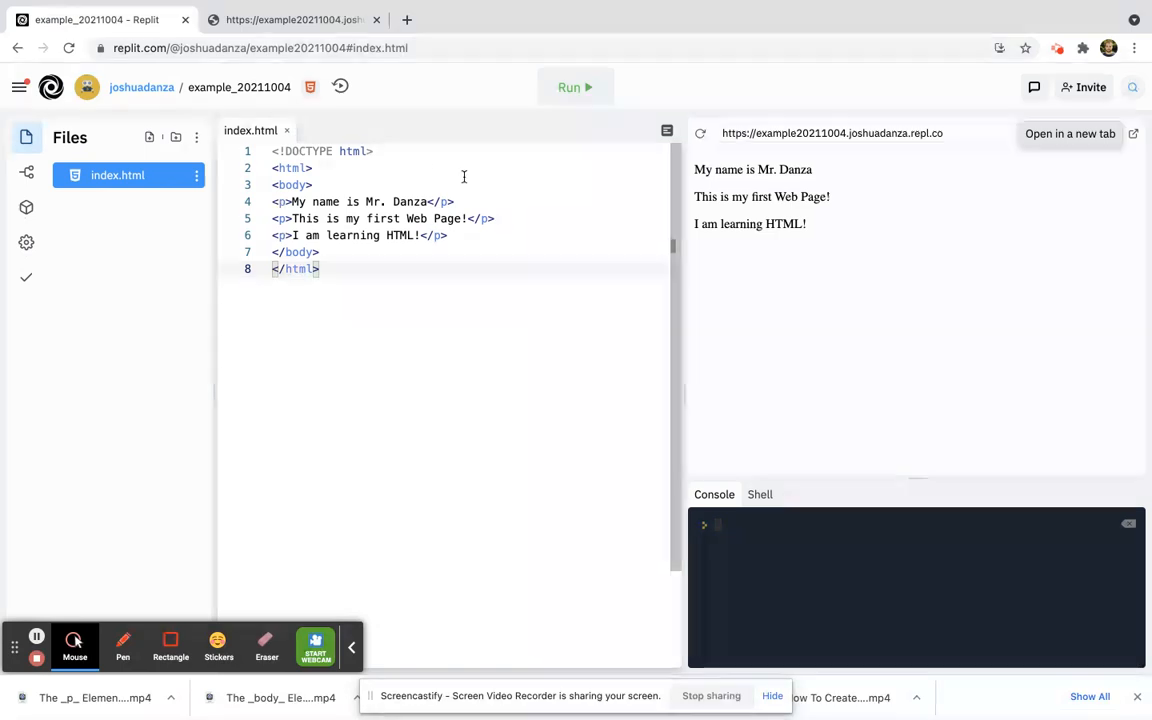